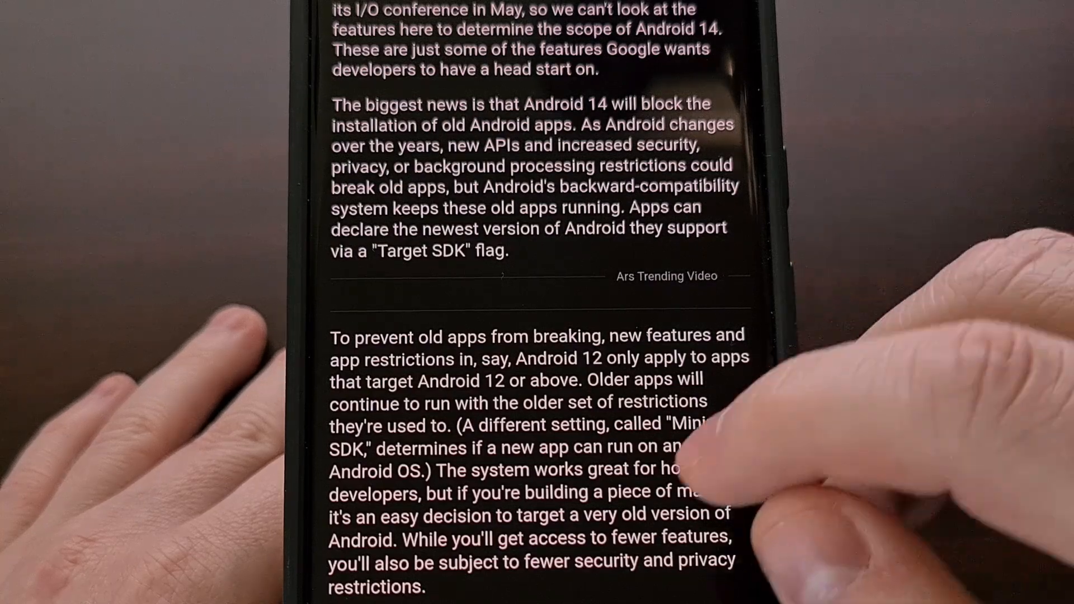
- Scroll through the Ars Technica article on Android 14 blocking old apps up to the Play Store section
scroll("up", 3)
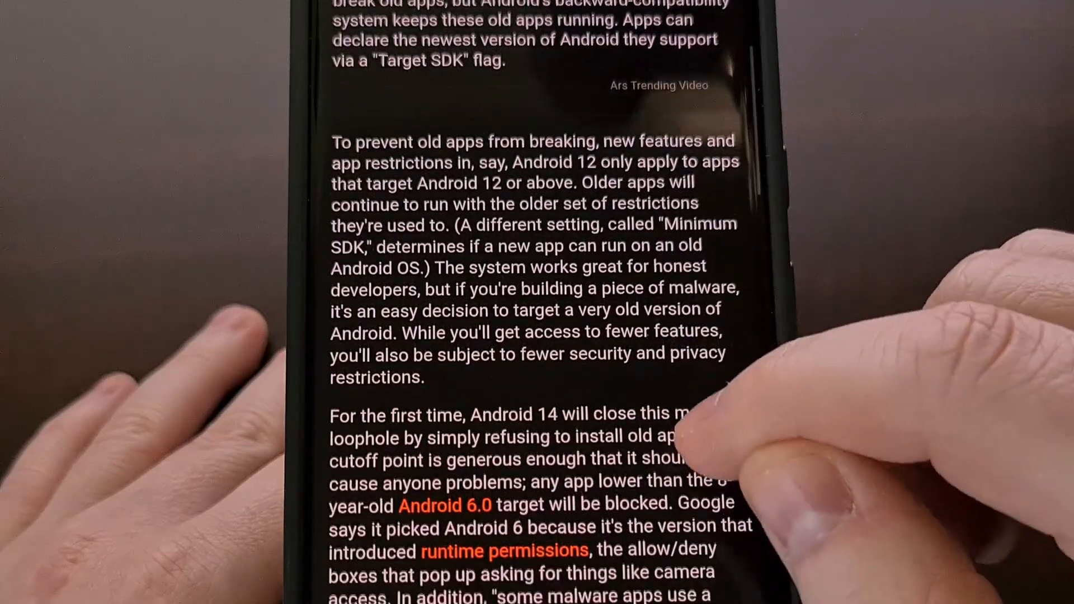
scroll("up", 3)
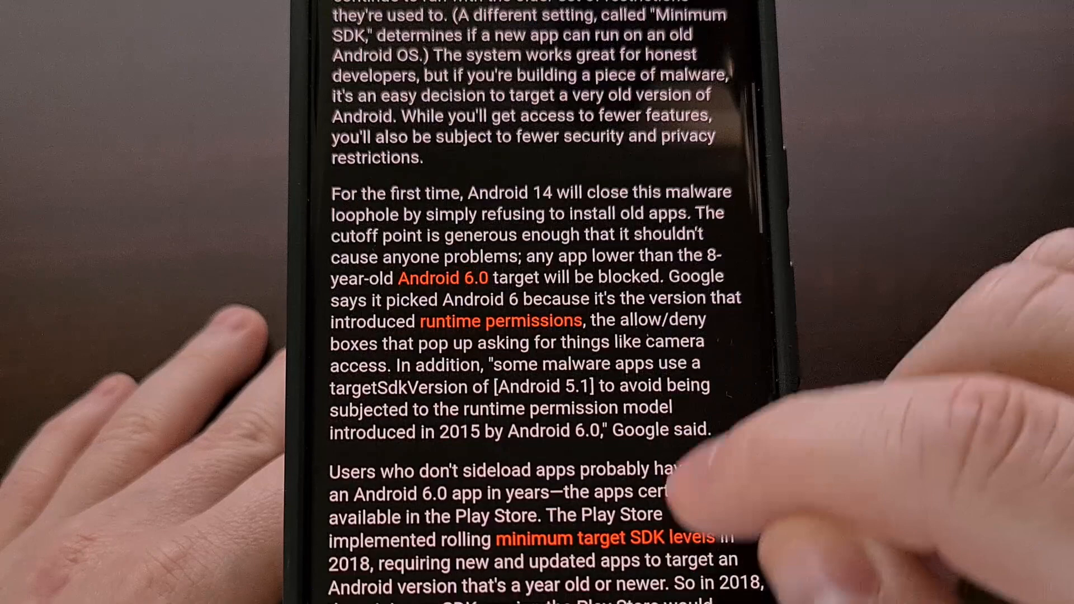
scroll("up", 3)
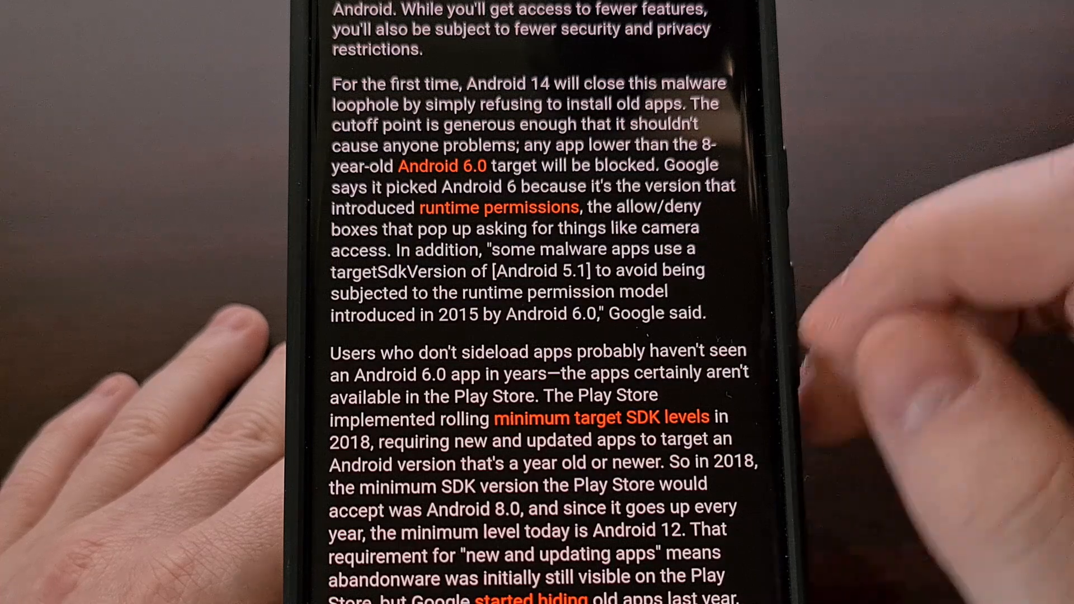
scroll("up", 3)
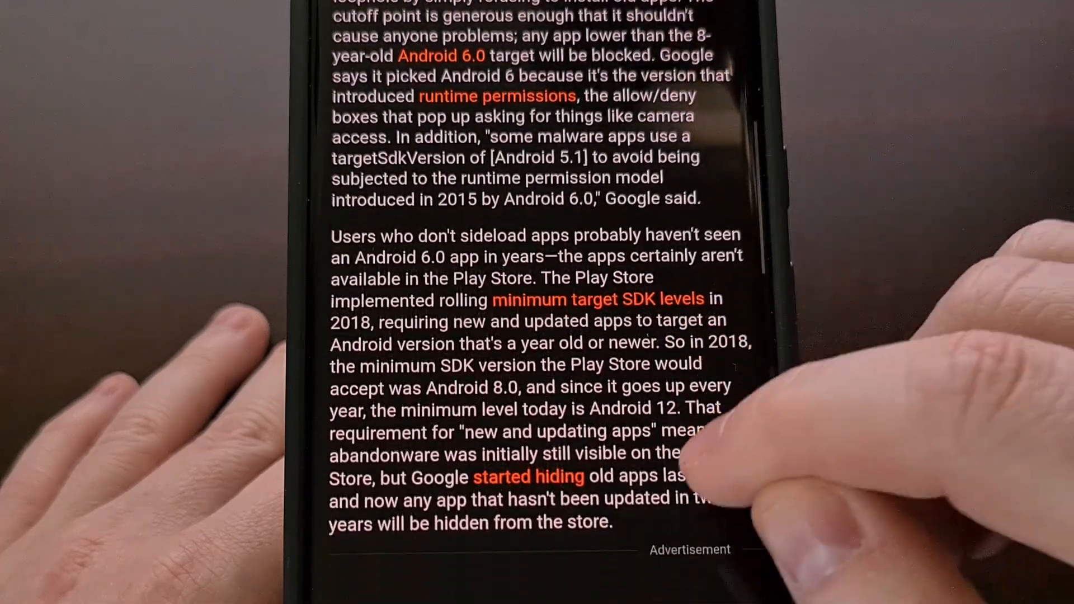
scroll("up", 3)
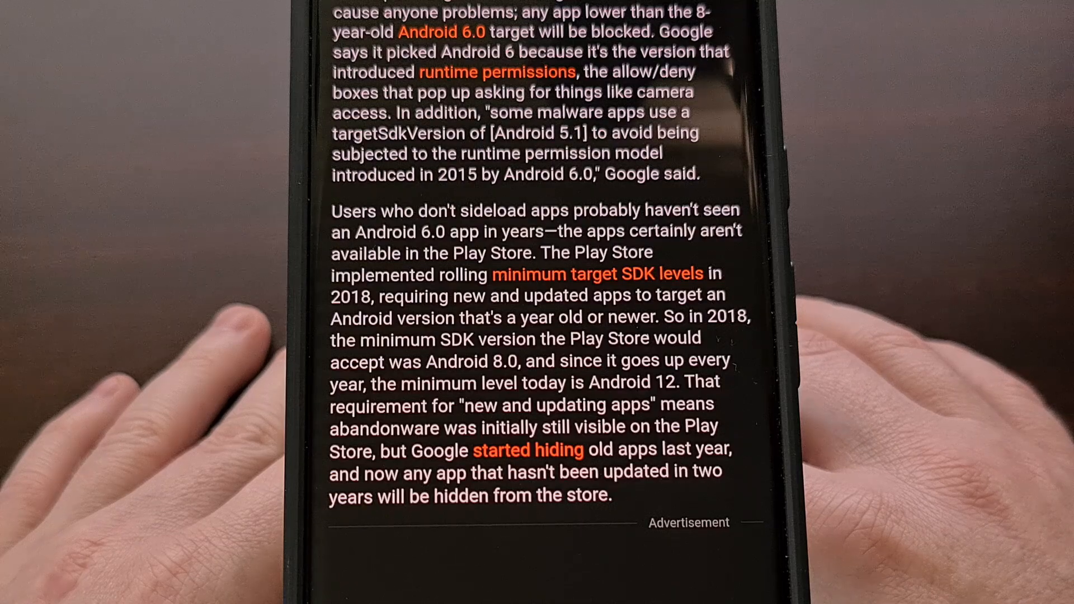
scroll("down", 3)
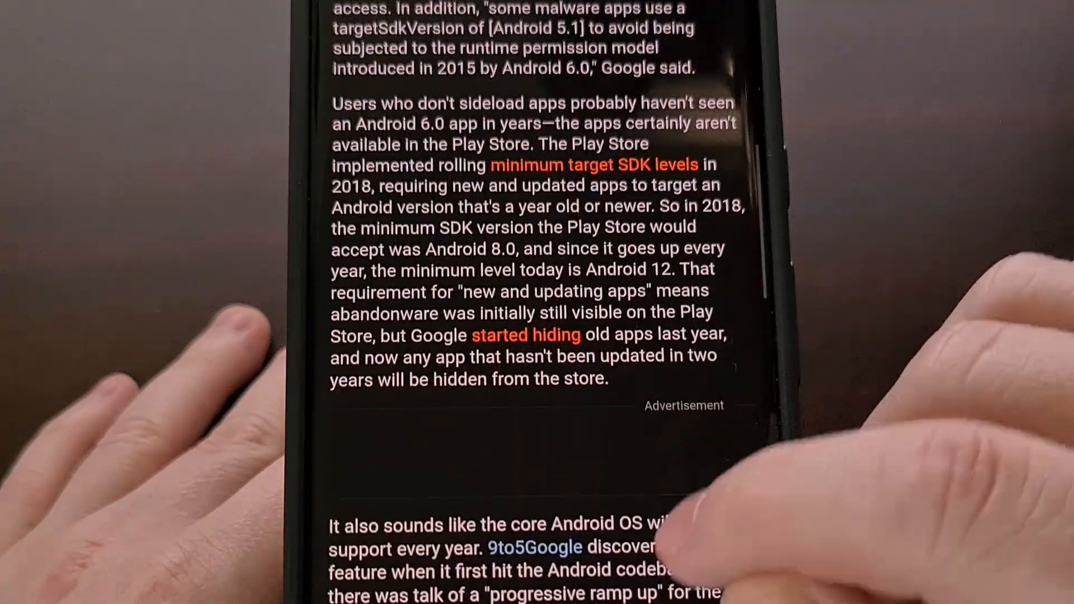
scroll("up", 3)
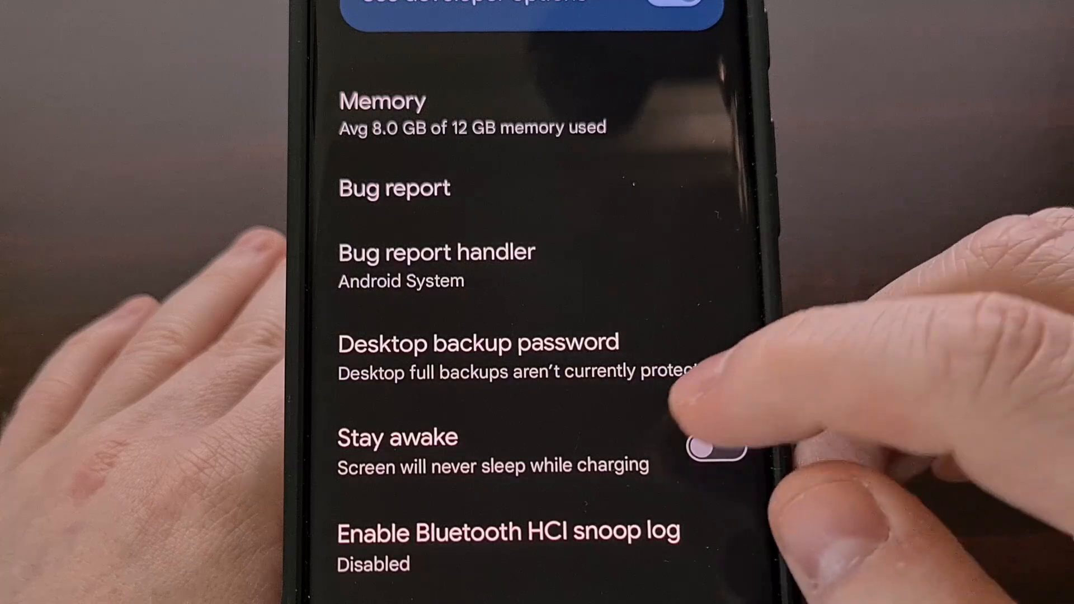
- Scroll through the phone's Developer options list before switching to the PC's Command Prompt
scroll("down", 3)
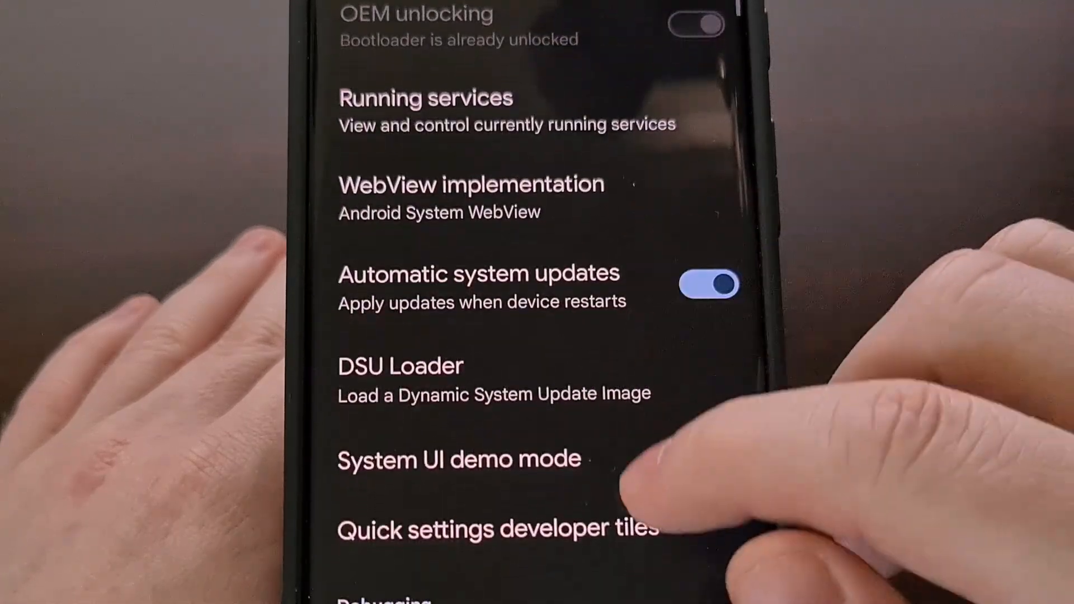
scroll("up", 3)
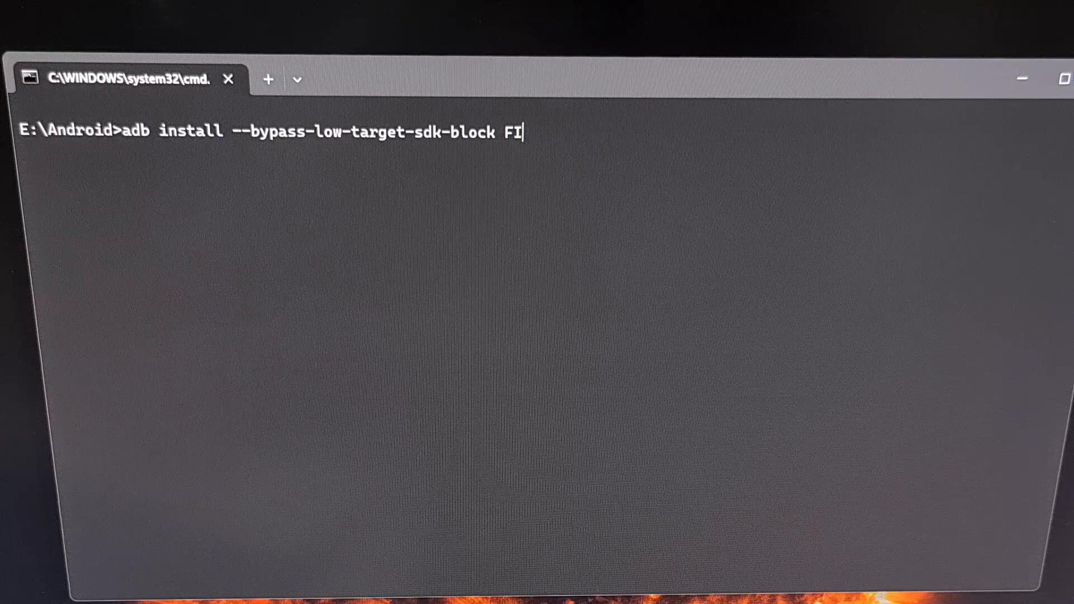
- Correct the file name so the command ends with 'flappybird.apk' after the bypass flag, without running it
key("Backspace")
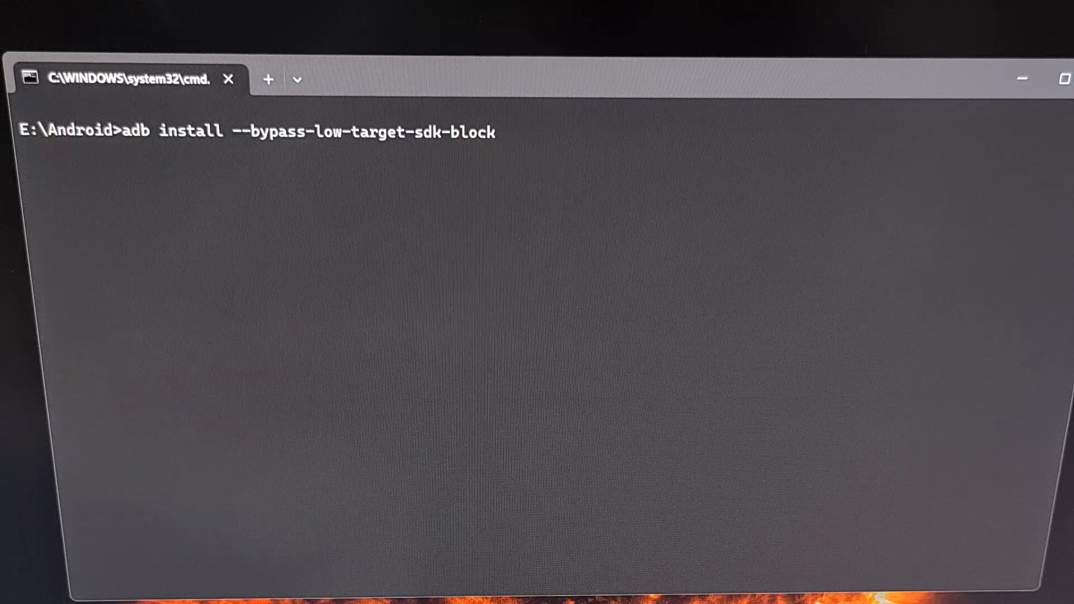
type("flappybi")
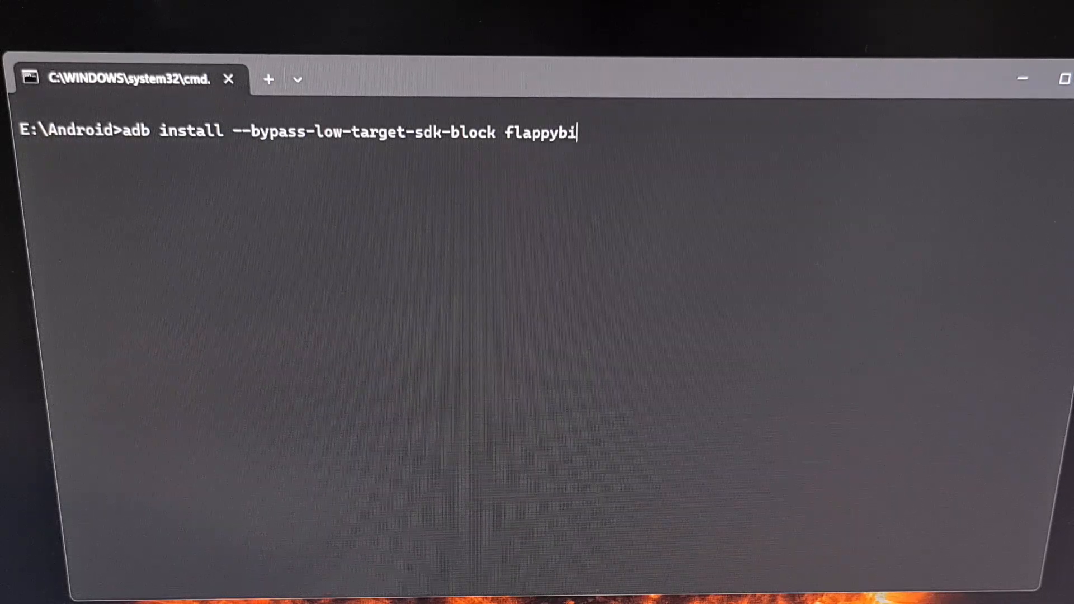
type("rd.apk")
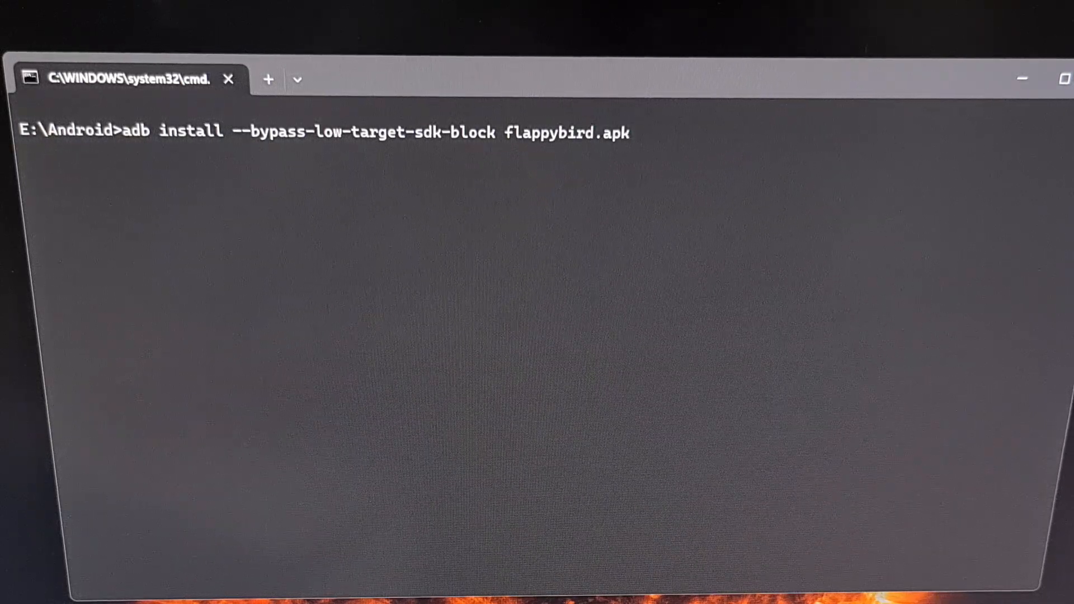